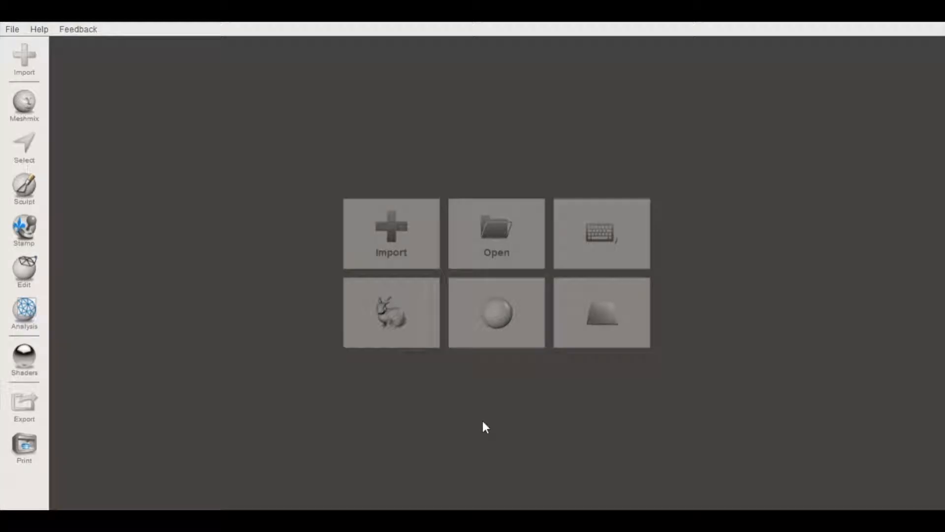
{"action": "mouse_move", "coordinate": [390, 247]}
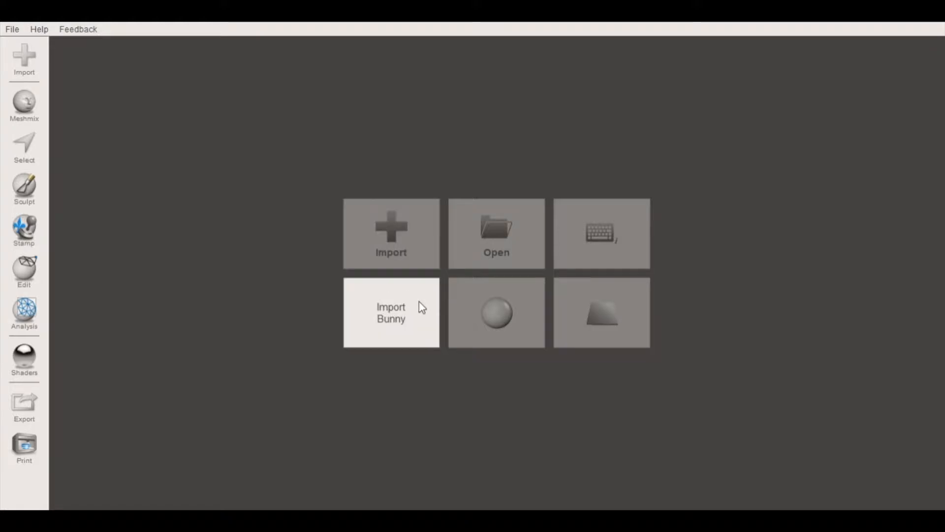
{"action": "mouse_move", "coordinate": [425, 327]}
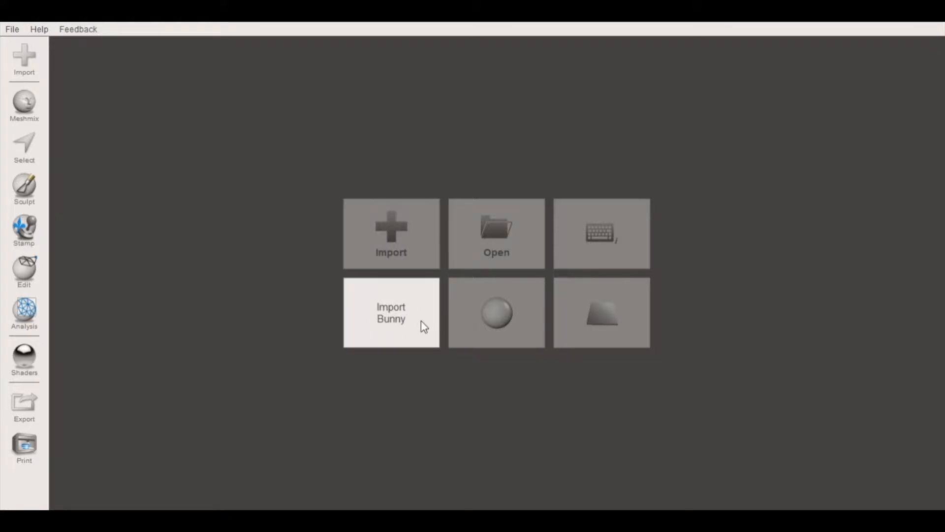
Import the sample Stanford bunny and orbit to inspect its flat open base.
{"action": "left_click", "coordinate": [391, 312]}
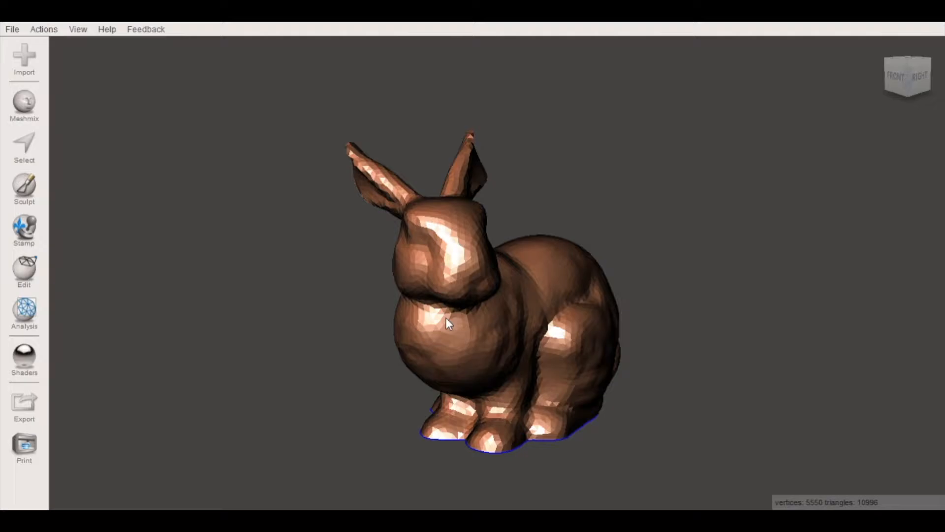
{"action": "left_click_drag", "start_coordinate": [446, 324], "coordinate": [494, 344]}
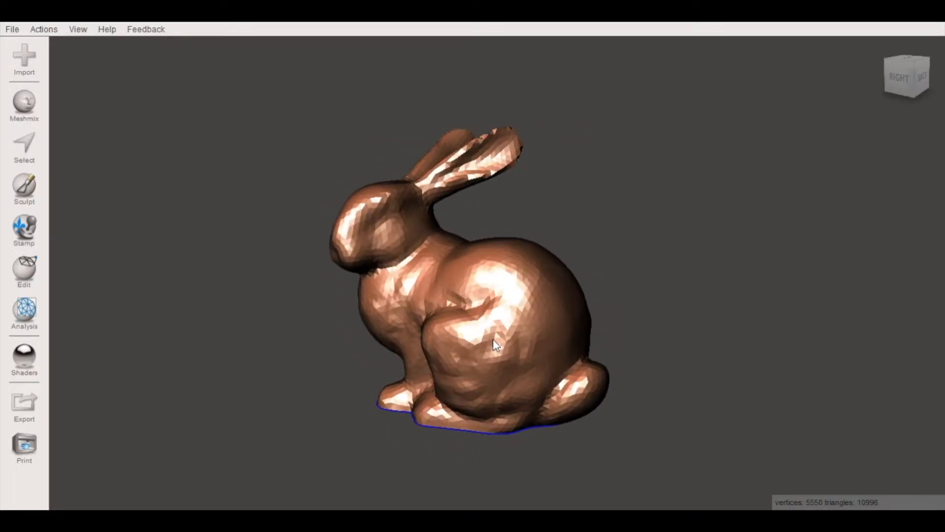
{"action": "left_click_drag", "start_coordinate": [494, 344], "coordinate": [451, 268]}
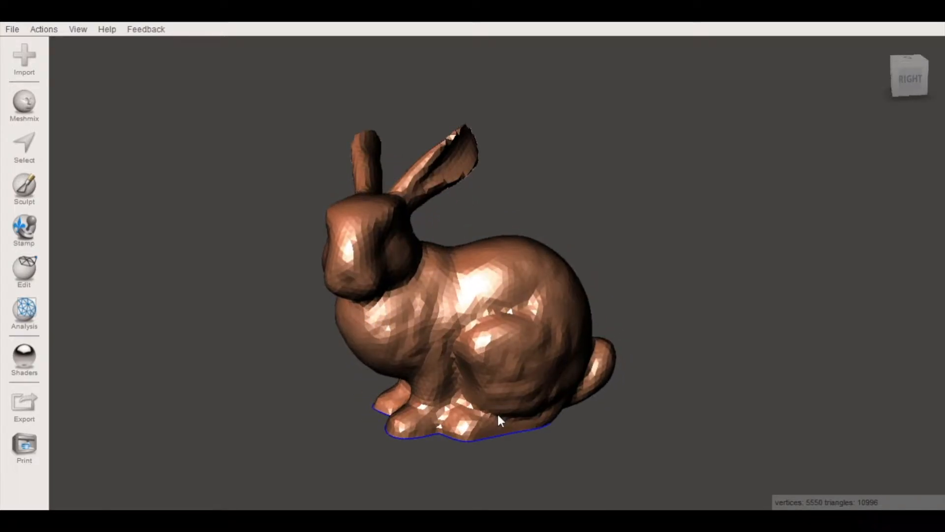
{"action": "left_click_drag", "start_coordinate": [500, 422], "coordinate": [555, 314]}
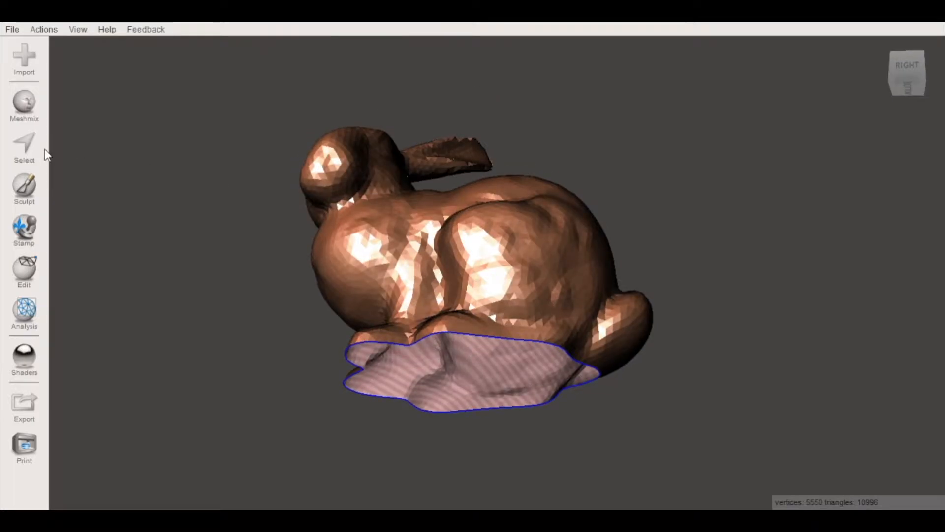
Fill the selected bottom faces with Erase & Fill using the Flat Remeshed type.
{"action": "left_click", "coordinate": [24, 148]}
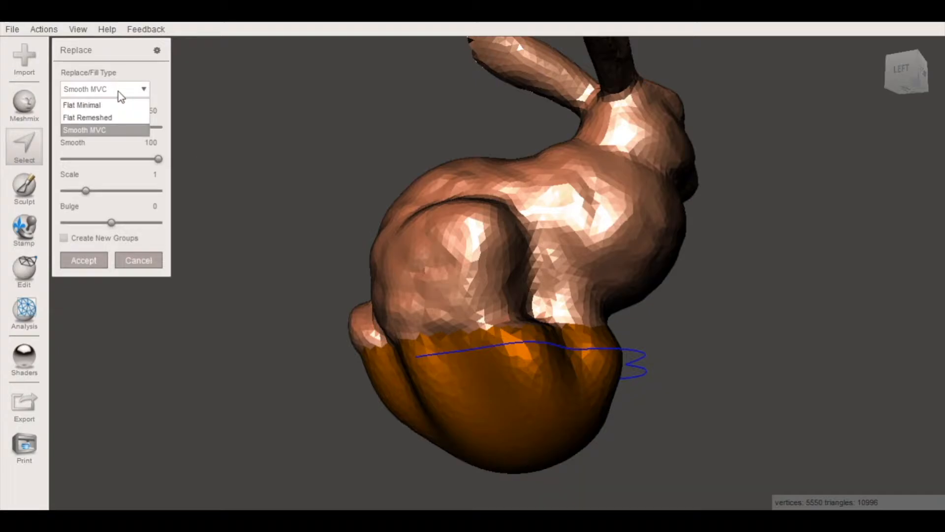
{"action": "left_click", "coordinate": [88, 117]}
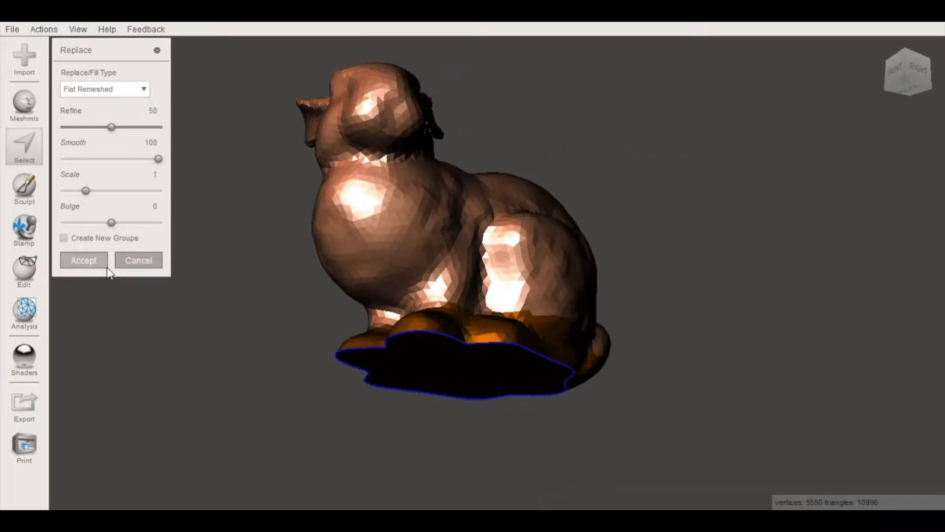
{"action": "left_click", "coordinate": [83, 260]}
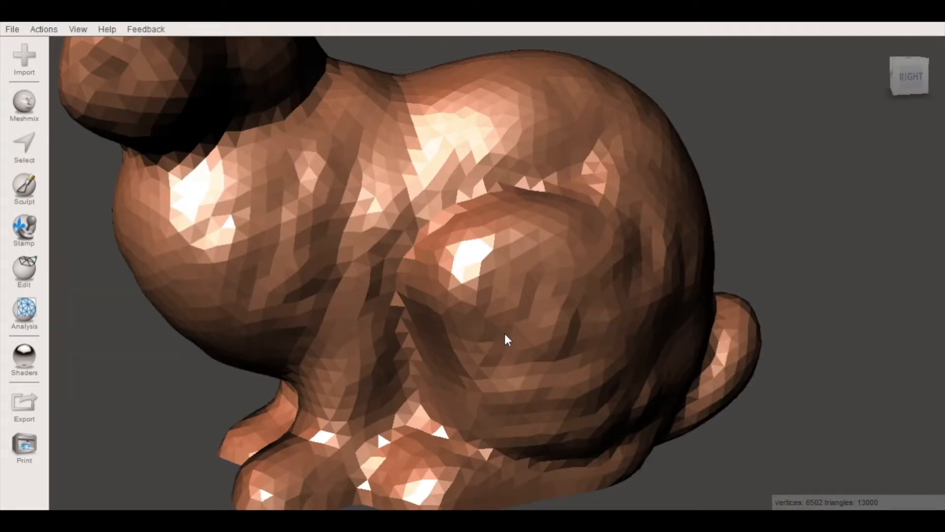
{"action": "left_click_drag", "start_coordinate": [507, 339], "coordinate": [524, 339]}
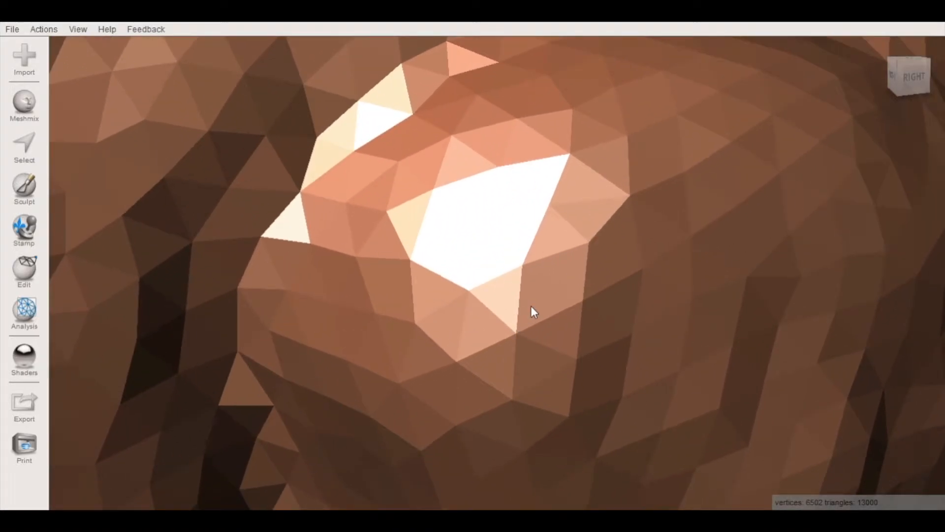
{"action": "left_click_drag", "start_coordinate": [533, 311], "coordinate": [454, 349]}
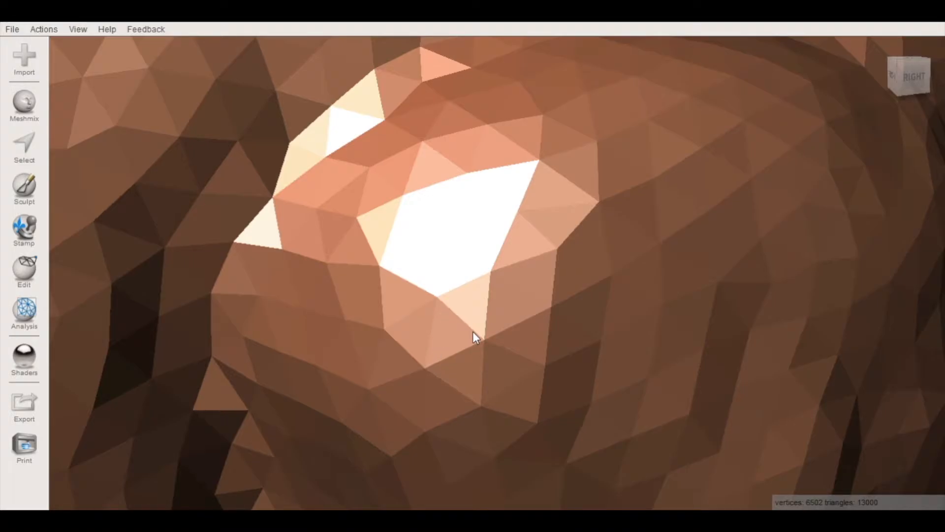
{"action": "mouse_move", "coordinate": [428, 371]}
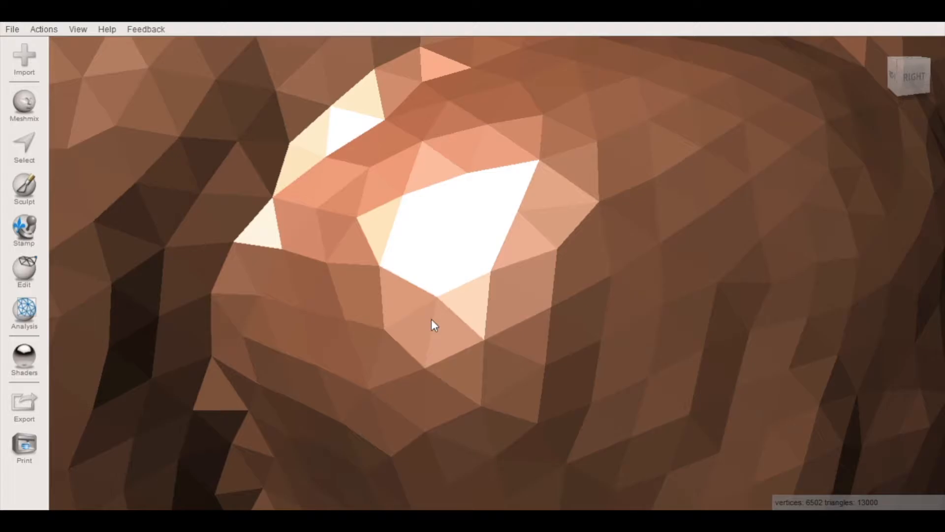
{"action": "mouse_move", "coordinate": [445, 314]}
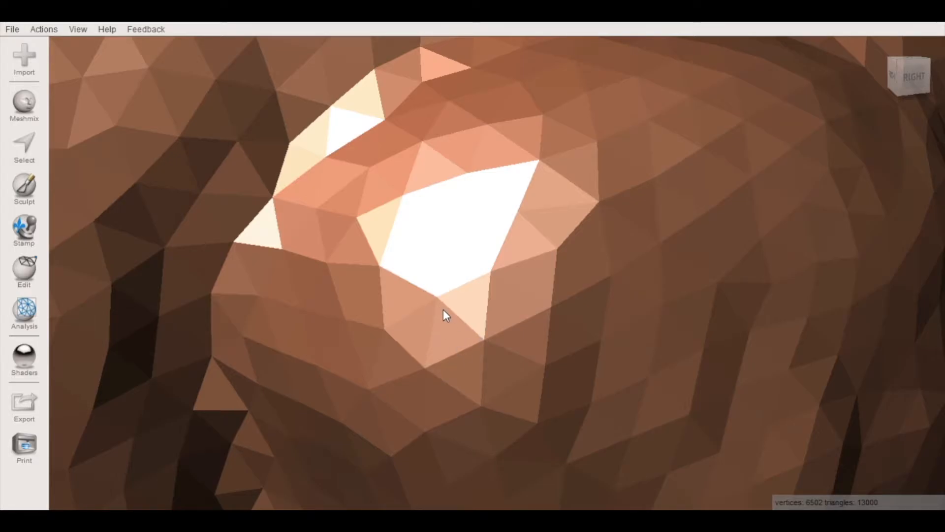
{"action": "mouse_move", "coordinate": [437, 304]}
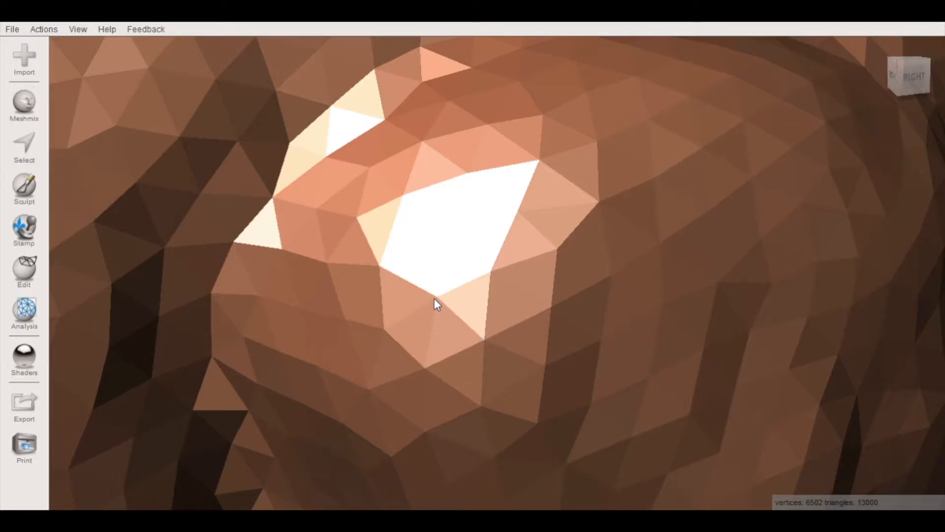
{"action": "left_click_drag", "start_coordinate": [437, 304], "coordinate": [426, 342]}
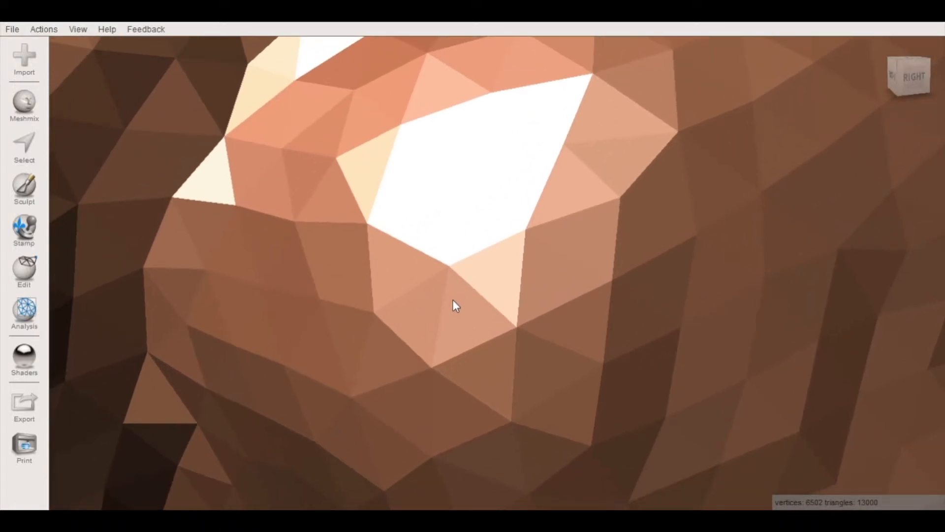
{"action": "mouse_move", "coordinate": [424, 329]}
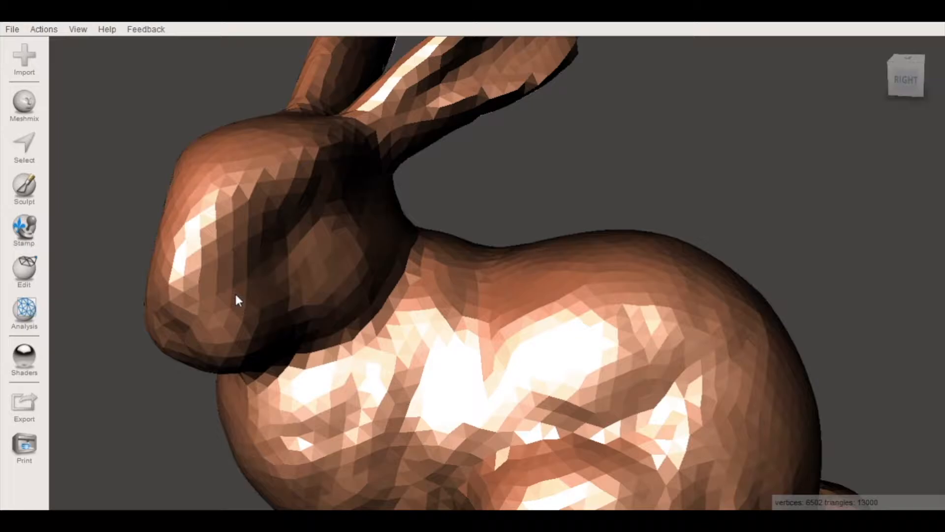
{"action": "left_click_drag", "start_coordinate": [235, 301], "coordinate": [253, 314]}
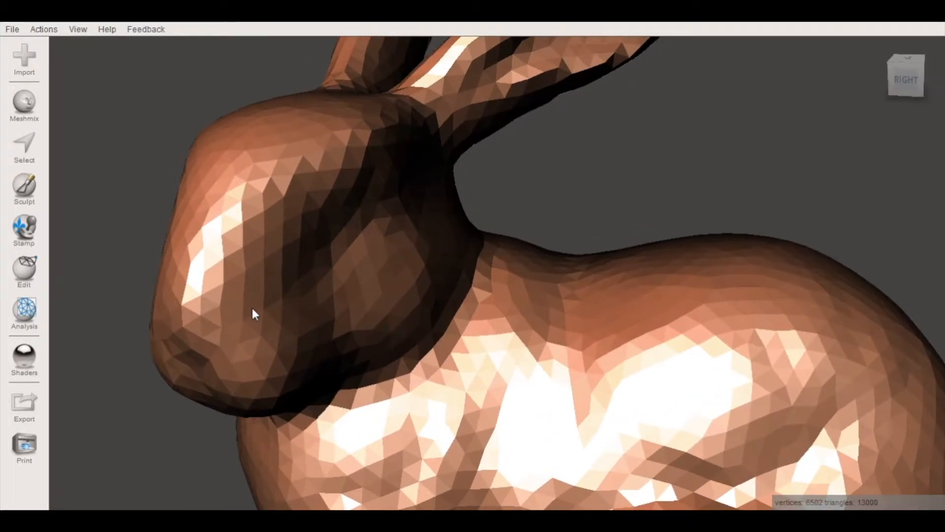
{"action": "mouse_move", "coordinate": [269, 283]}
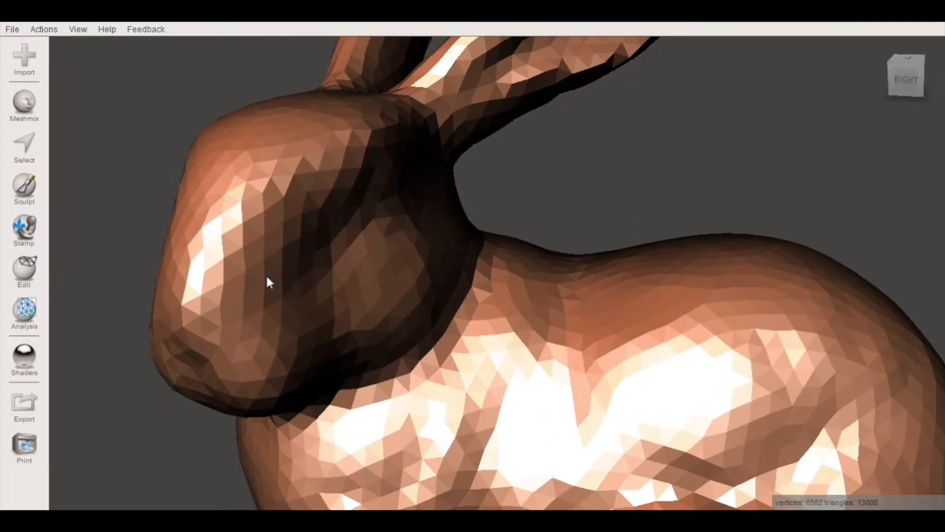
{"action": "left_click_drag", "start_coordinate": [268, 283], "coordinate": [392, 317]}
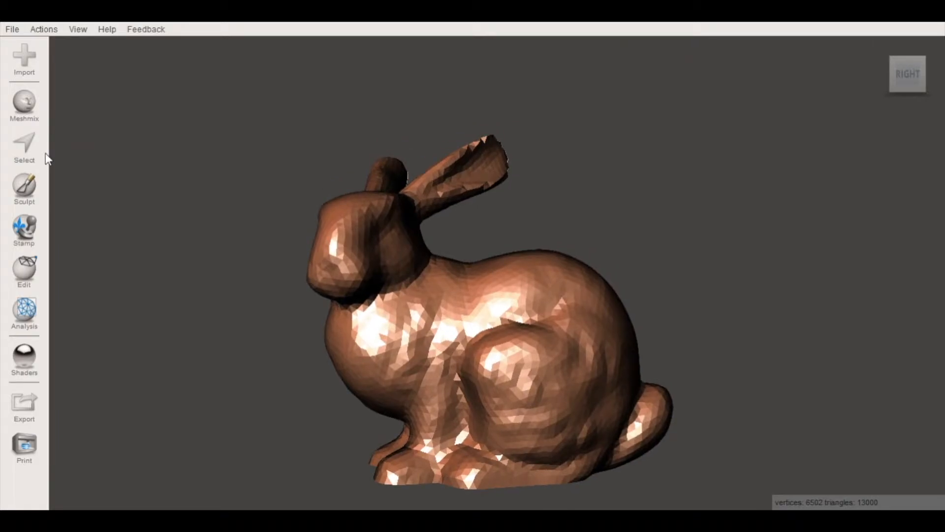
Select the bunny's head and ears and split them off with Separate.
{"action": "left_click", "coordinate": [24, 147]}
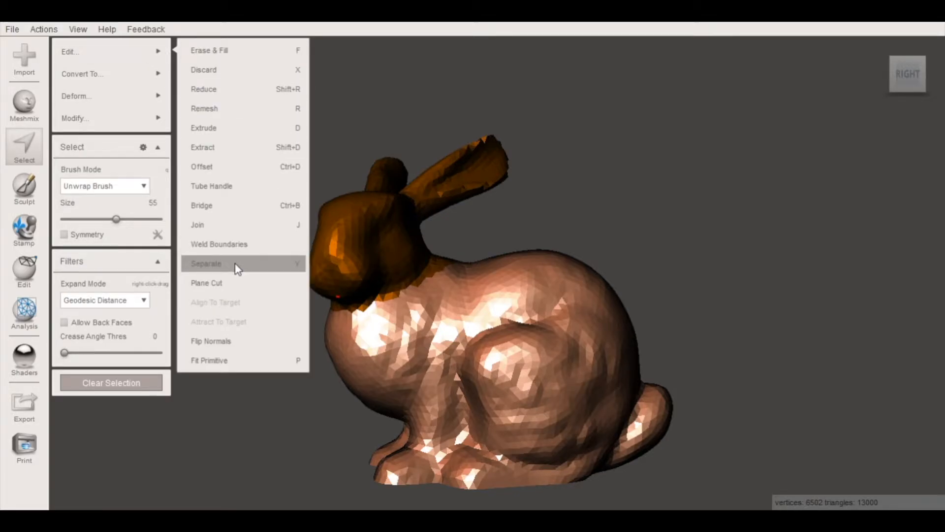
{"action": "left_click", "coordinate": [207, 263]}
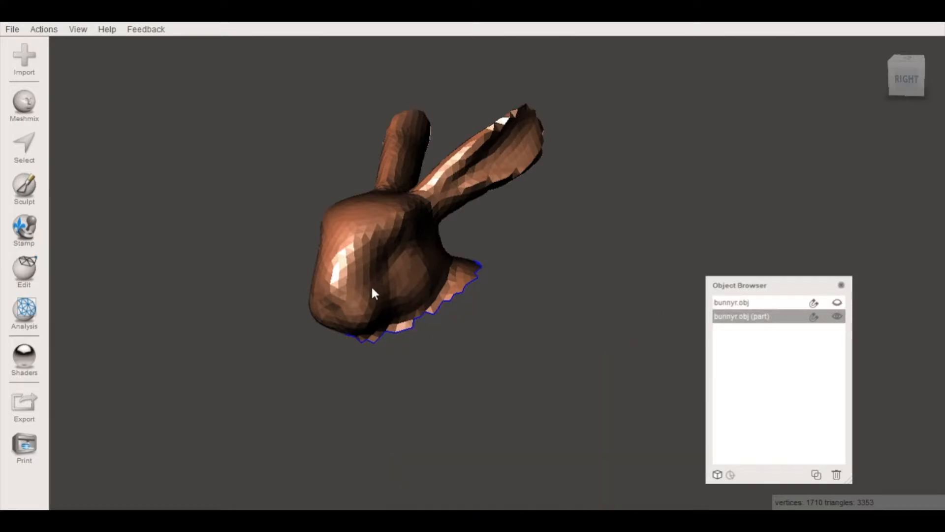
Orbit around the separated head and start Make Pattern from the Edit menu.
{"action": "left_click", "coordinate": [24, 271]}
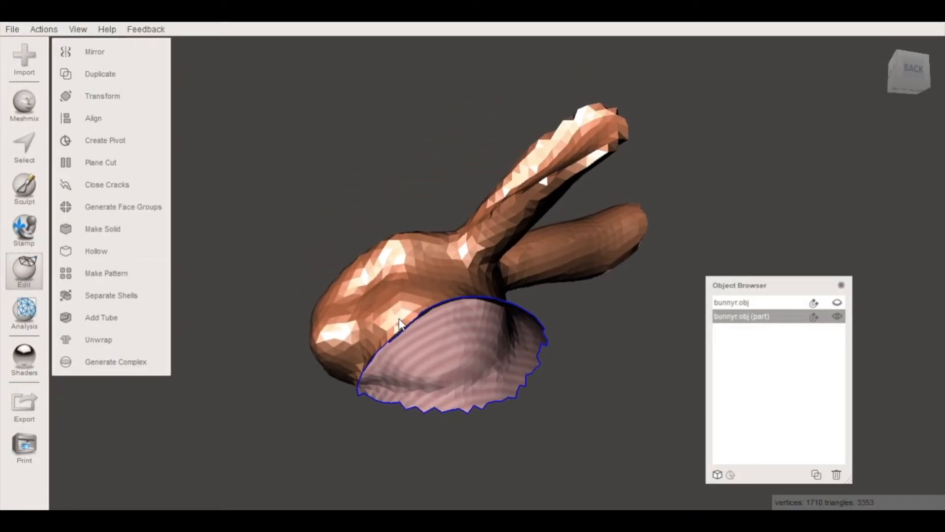
{"action": "left_click_drag", "start_coordinate": [398, 322], "coordinate": [461, 380]}
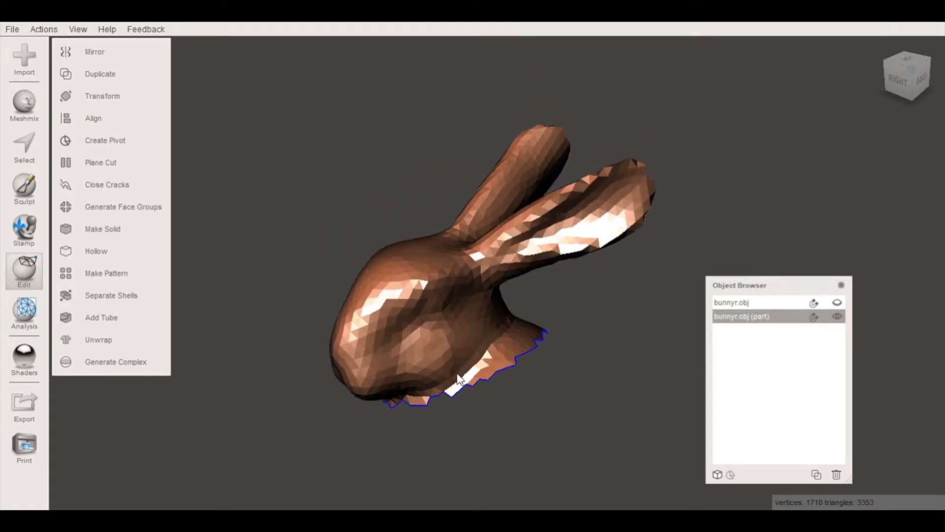
{"action": "left_click_drag", "start_coordinate": [459, 379], "coordinate": [451, 295]}
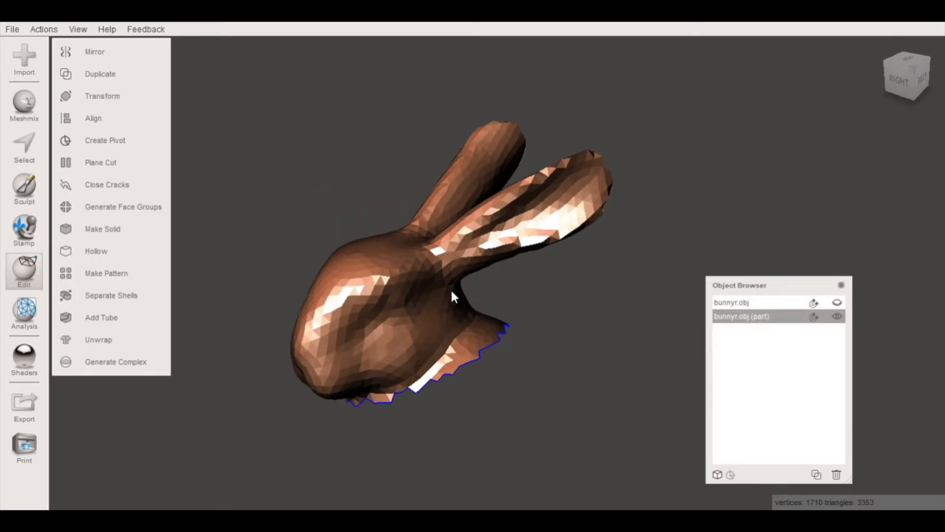
{"action": "left_click_drag", "start_coordinate": [455, 296], "coordinate": [540, 422]}
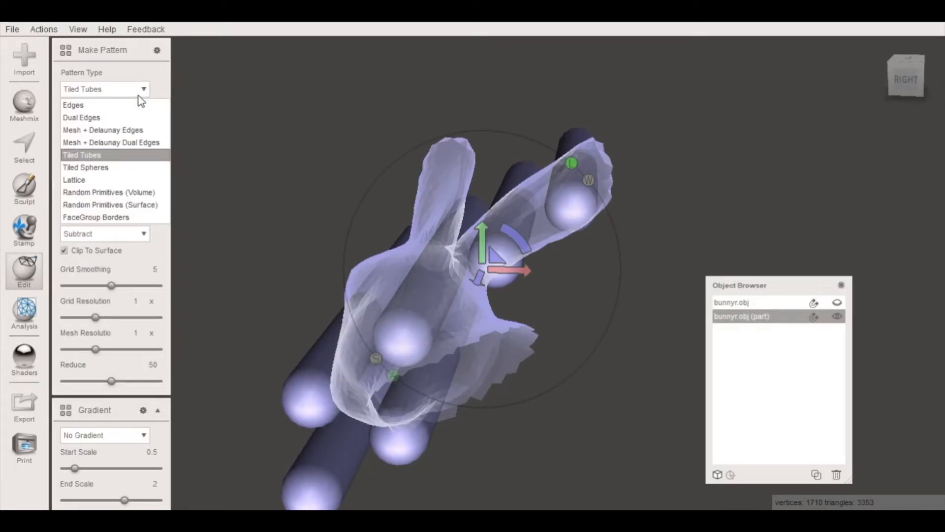
Switch the pattern to Dual Edges with Hex Grid tiling and 0.5 mm elements.
{"action": "left_click", "coordinate": [81, 118]}
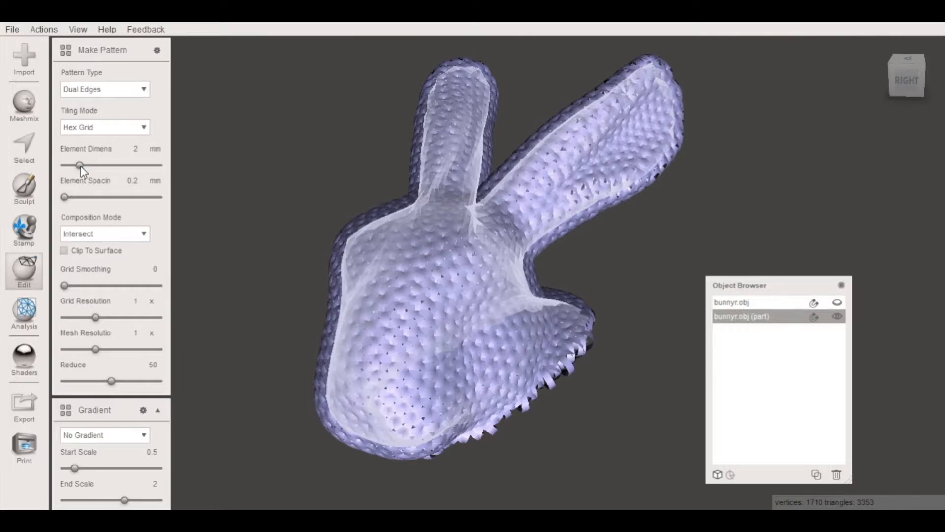
{"action": "left_click_drag", "start_coordinate": [79, 165], "coordinate": [64, 166]}
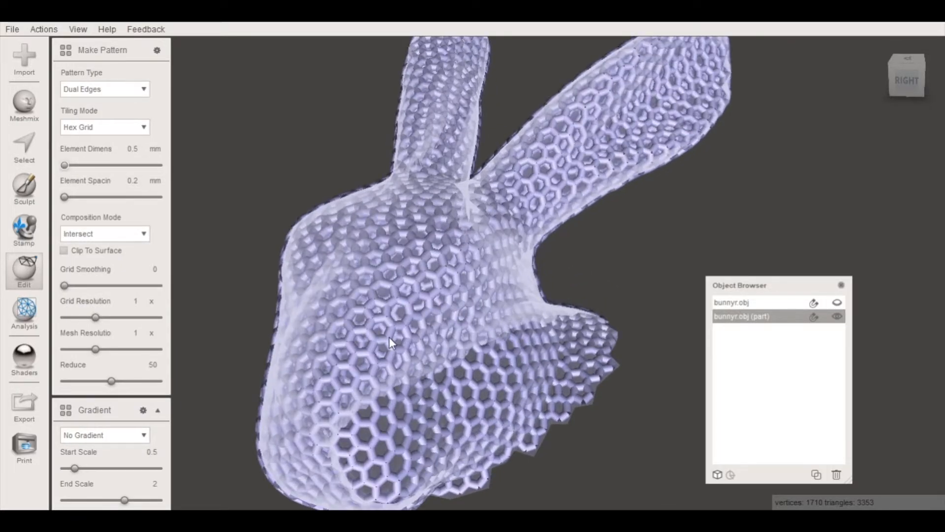
{"action": "left_click", "coordinate": [158, 410]}
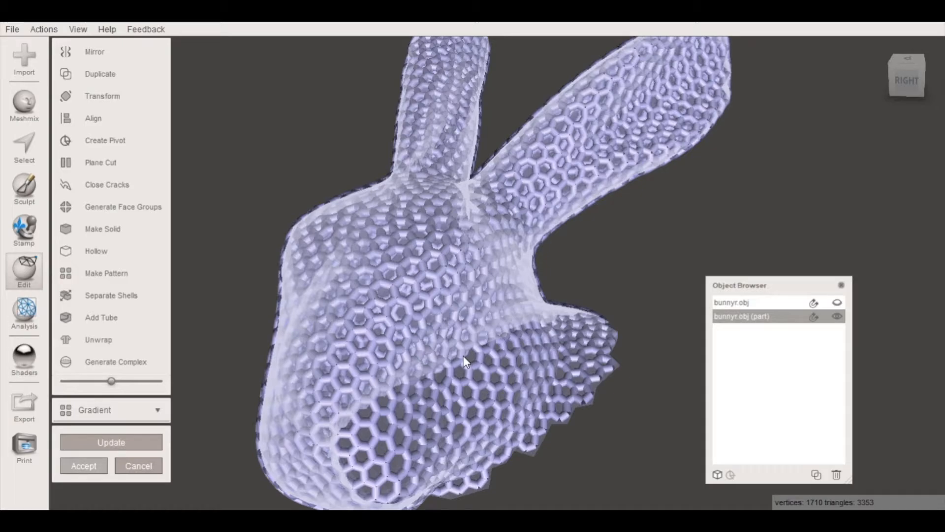
Accept the hex lattice pattern and show only bunnyr.obj (part).
{"action": "left_click", "coordinate": [83, 465]}
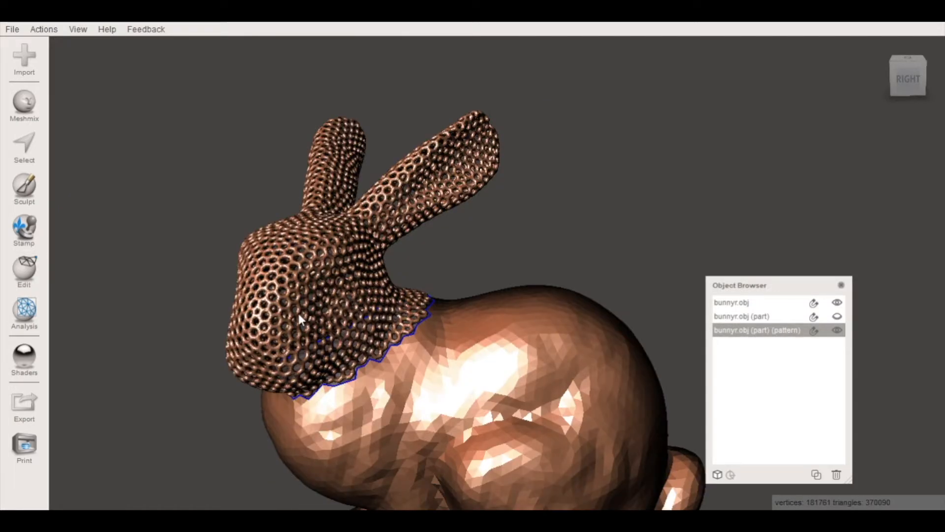
{"action": "mouse_move", "coordinate": [284, 342]}
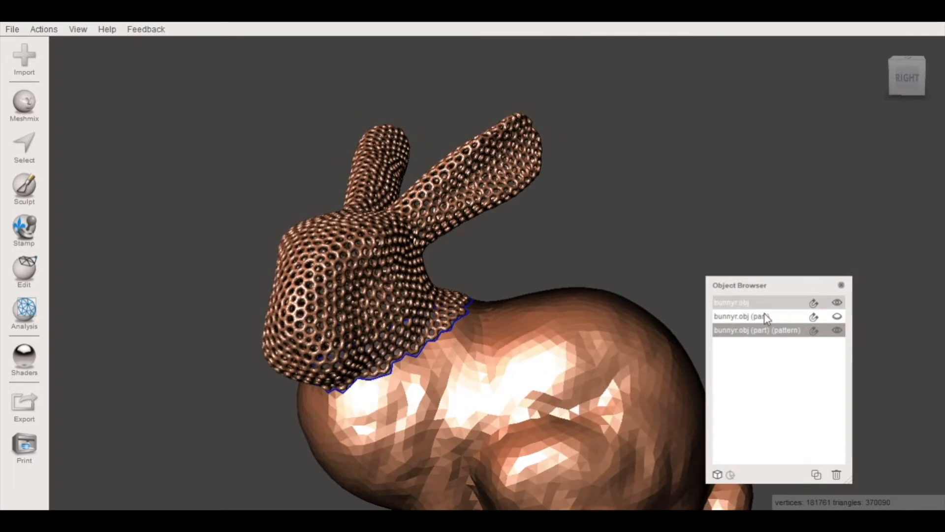
{"action": "left_click", "coordinate": [742, 316]}
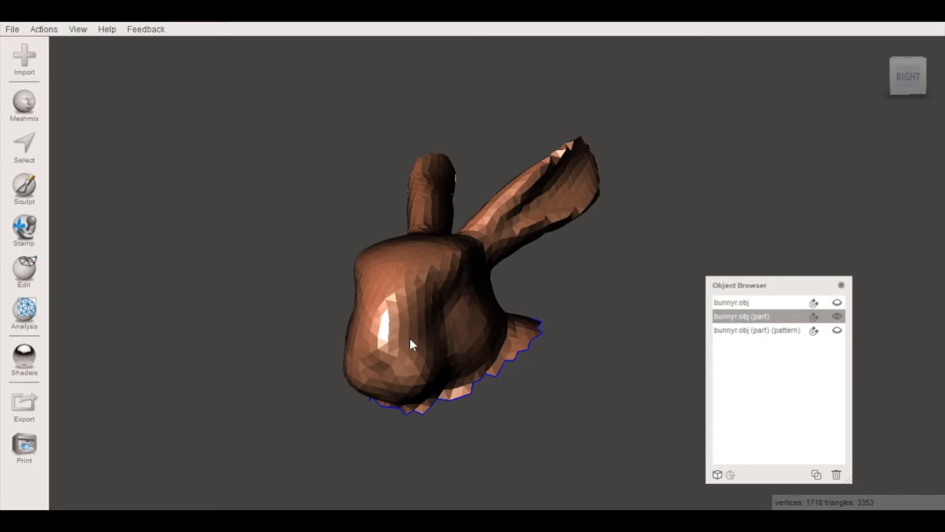
Select all head faces and Reduce to a high percentage, leaving 241 triangles.
{"action": "left_click", "coordinate": [25, 146]}
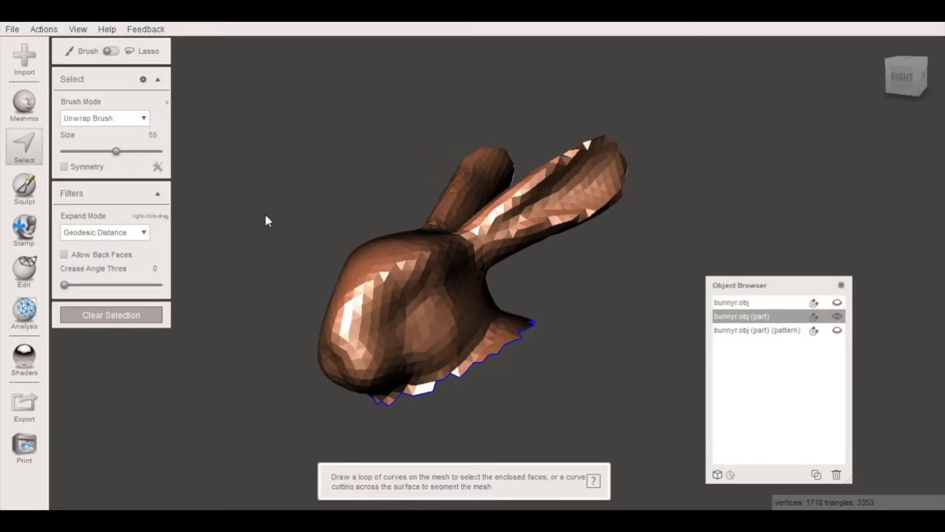
{"action": "left_click", "coordinate": [43, 29]}
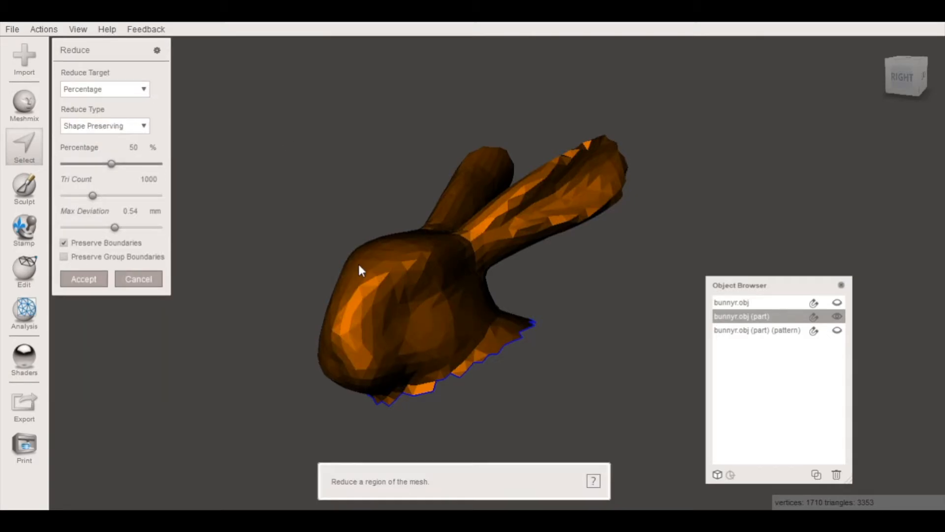
{"action": "left_click_drag", "start_coordinate": [359, 270], "coordinate": [319, 310]}
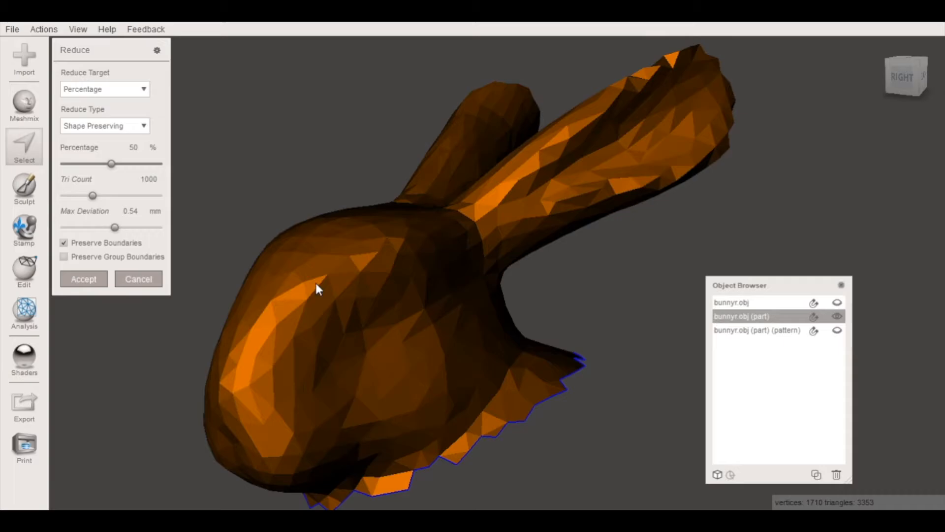
{"action": "left_click_drag", "start_coordinate": [112, 163], "coordinate": [148, 164]}
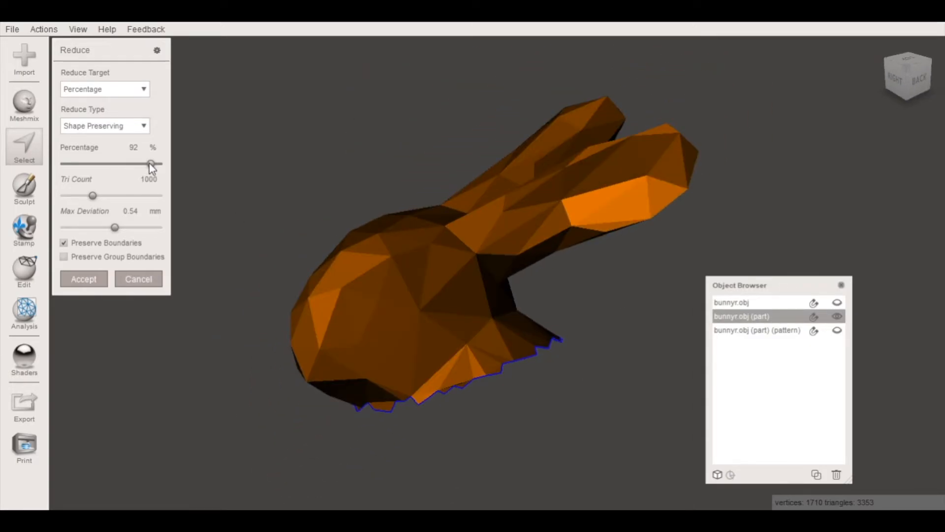
{"action": "left_click_drag", "start_coordinate": [151, 164], "coordinate": [64, 164]}
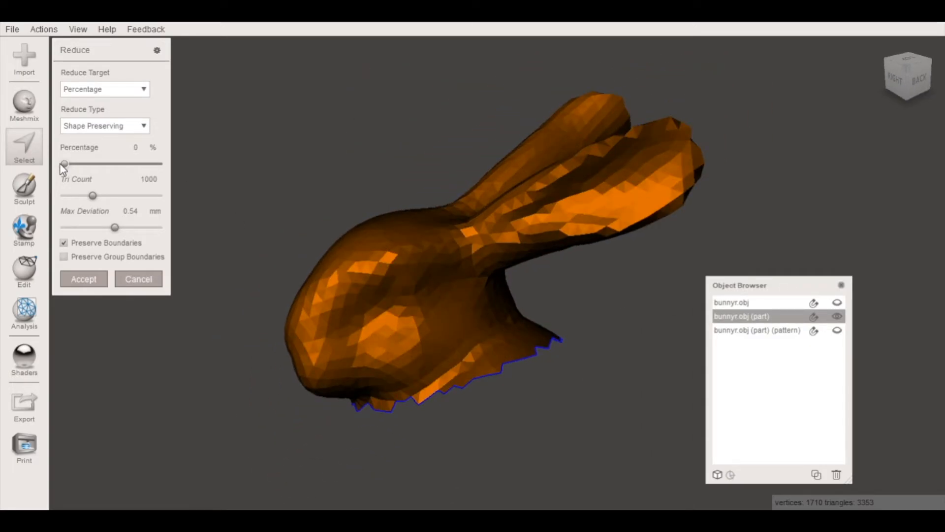
{"action": "left_click_drag", "start_coordinate": [62, 163], "coordinate": [101, 164]}
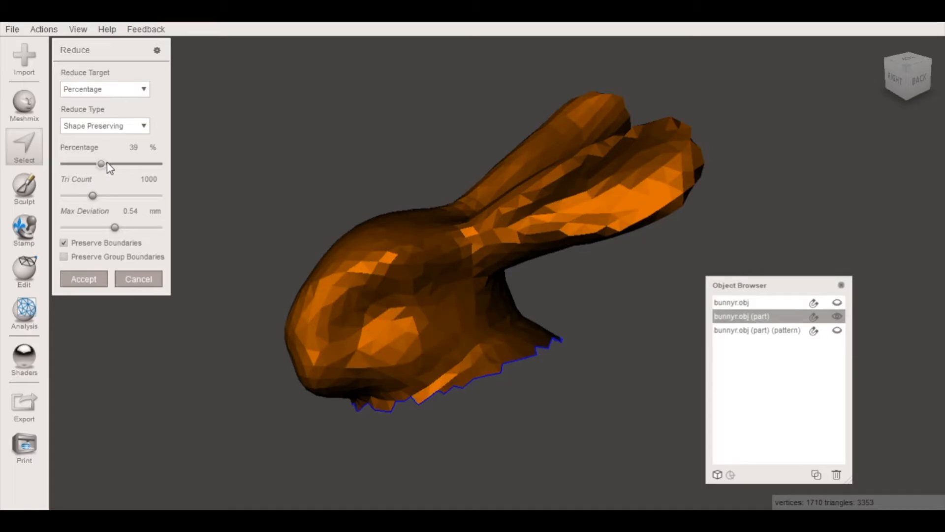
{"action": "left_click_drag", "start_coordinate": [100, 163], "coordinate": [141, 164]}
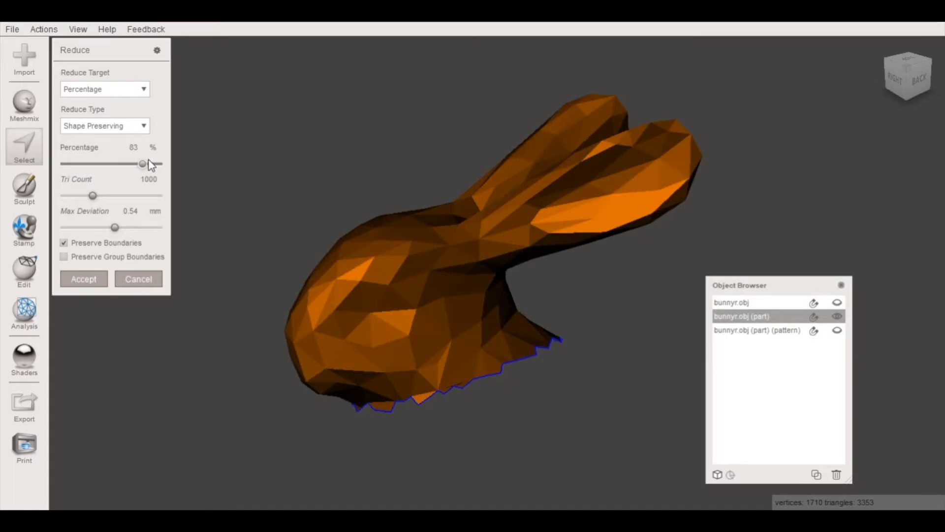
{"action": "left_click_drag", "start_coordinate": [142, 164], "coordinate": [153, 163]}
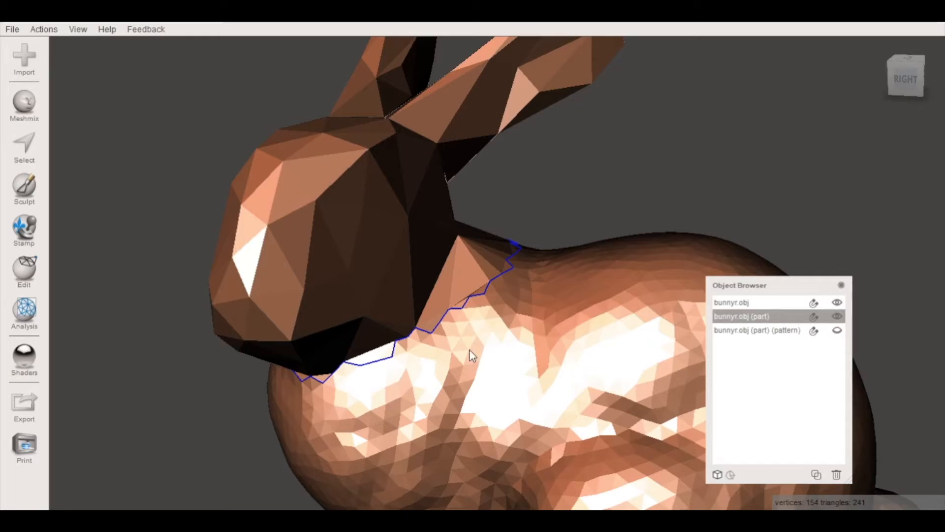
{"action": "mouse_move", "coordinate": [553, 381]}
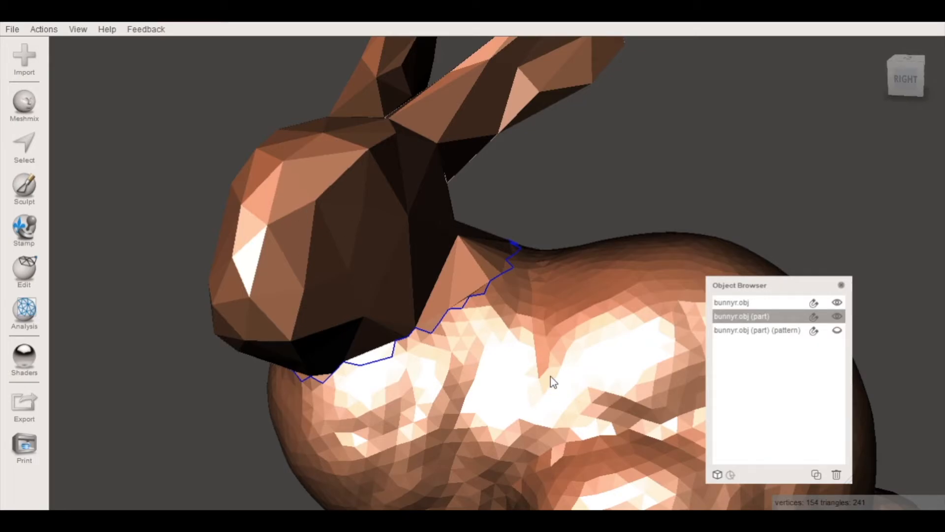
{"action": "mouse_move", "coordinate": [674, 283]}
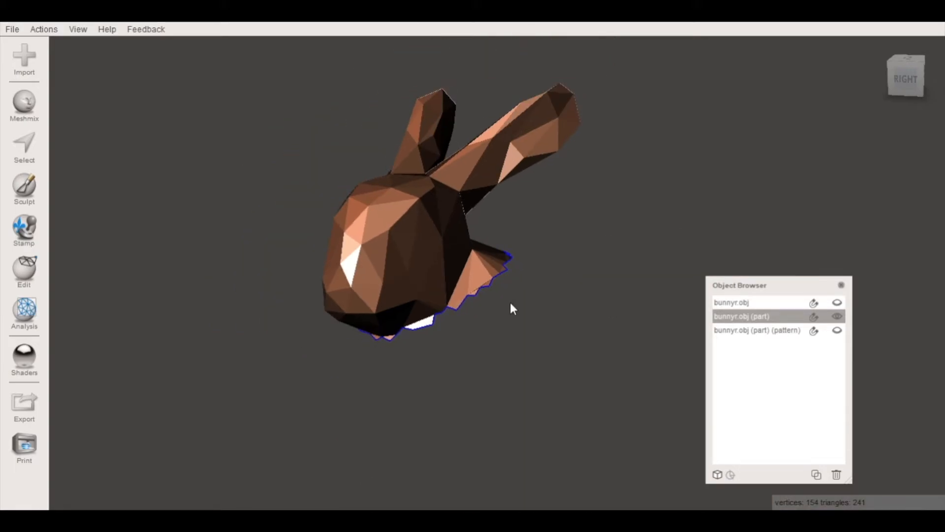
Generate a Dual Edges pattern on the low-poly head with about 1.1 mm elements.
{"action": "left_click", "coordinate": [24, 271]}
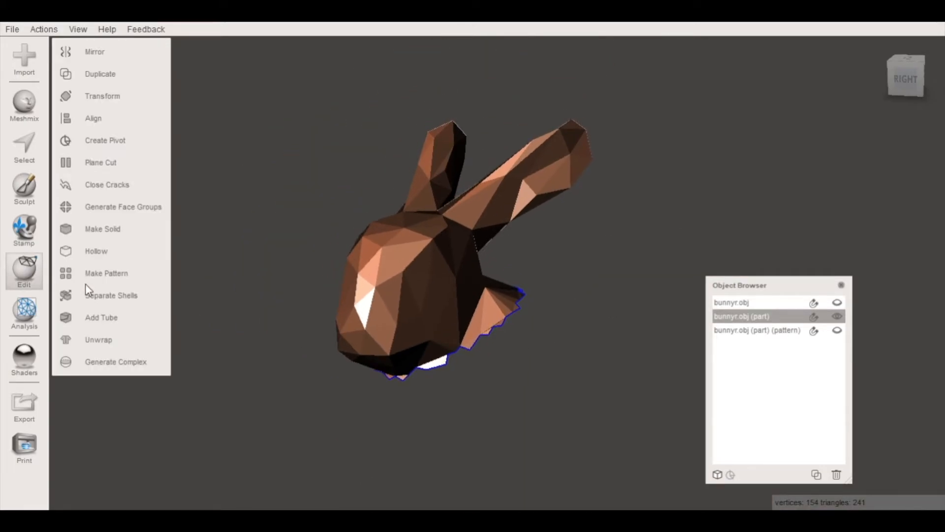
{"action": "left_click", "coordinate": [106, 272]}
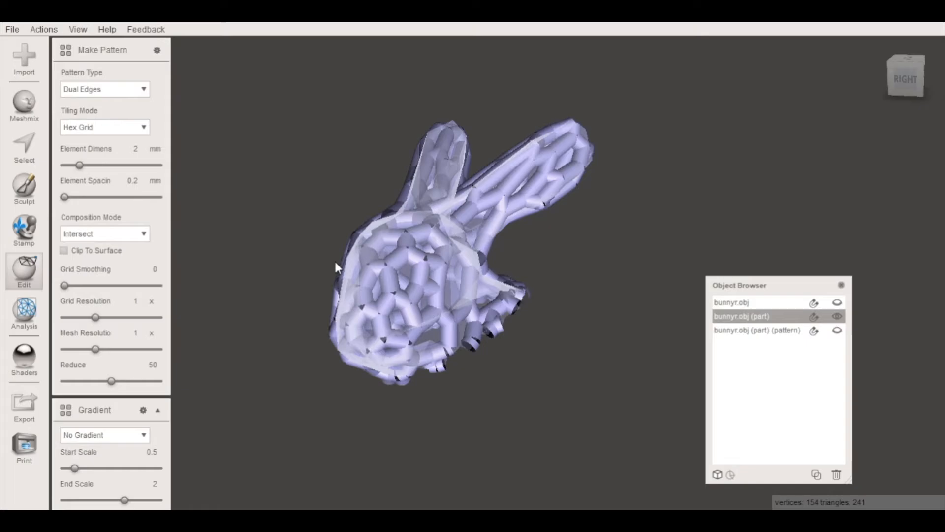
{"action": "left_click_drag", "start_coordinate": [80, 164], "coordinate": [75, 164]}
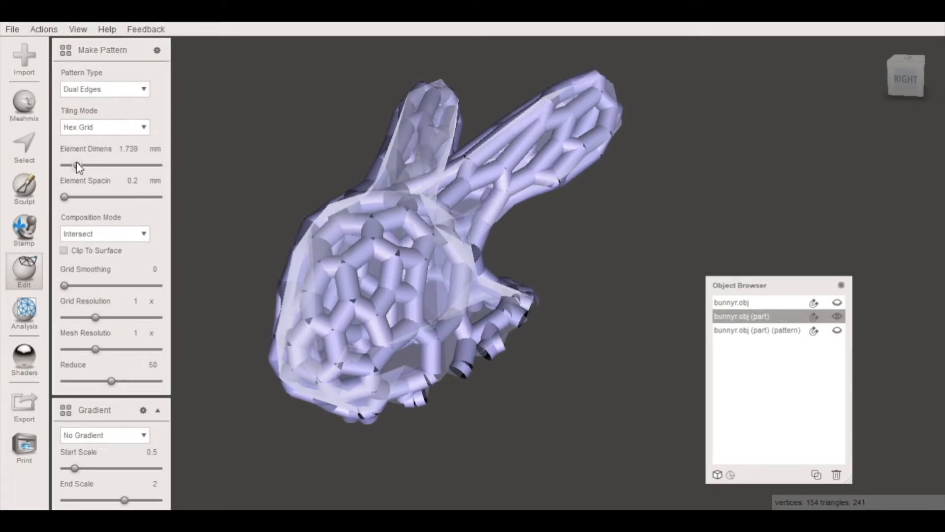
{"action": "left_click_drag", "start_coordinate": [77, 165], "coordinate": [71, 165]}
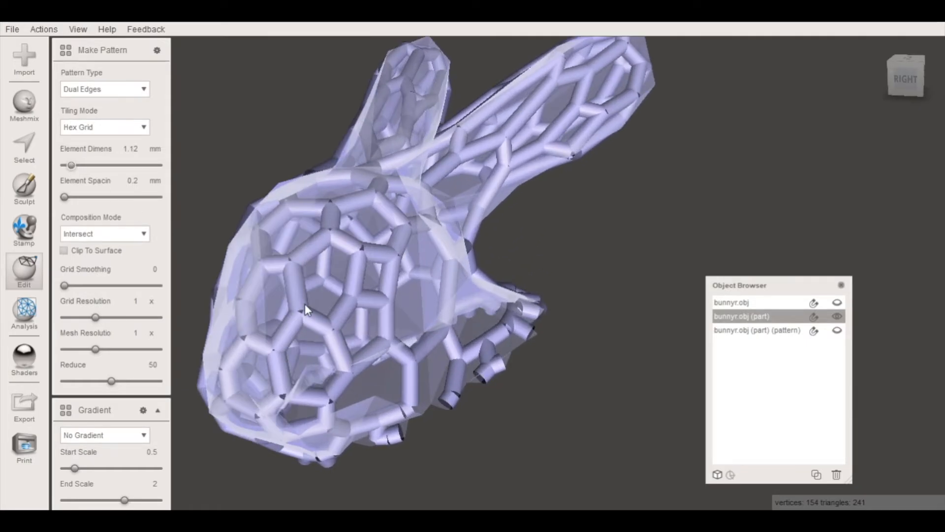
{"action": "left_click_drag", "start_coordinate": [71, 165], "coordinate": [69, 165]}
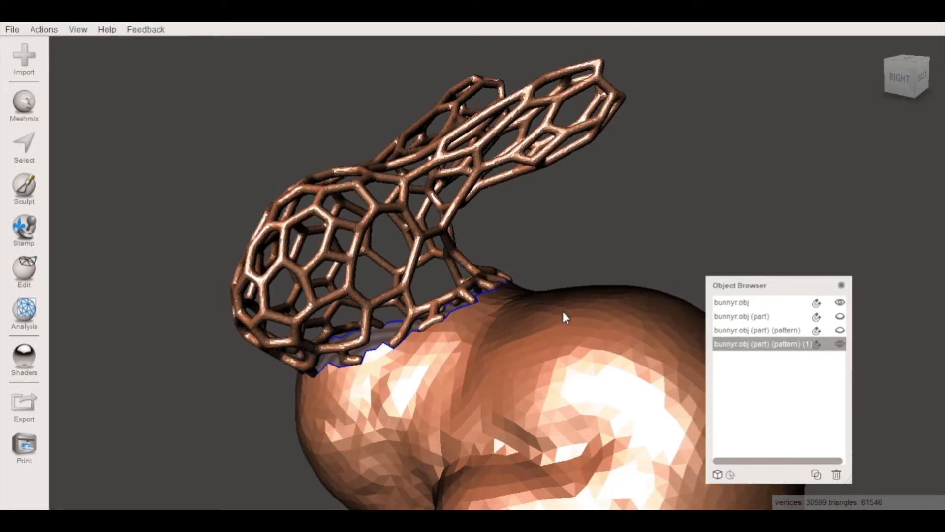
Inspect where the lattice meets the body, then show only bunnyr.obj.
{"action": "left_click_drag", "start_coordinate": [563, 318], "coordinate": [359, 286]}
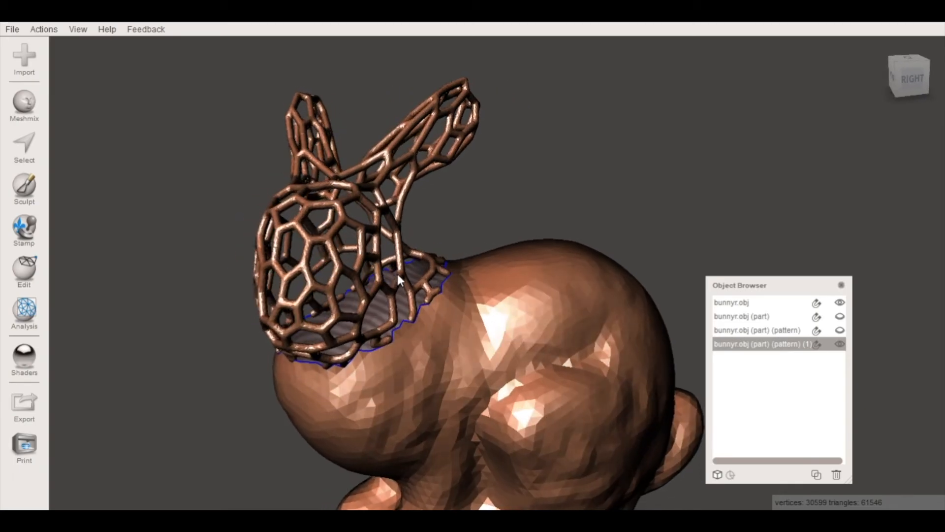
{"action": "left_click_drag", "start_coordinate": [397, 280], "coordinate": [304, 289]}
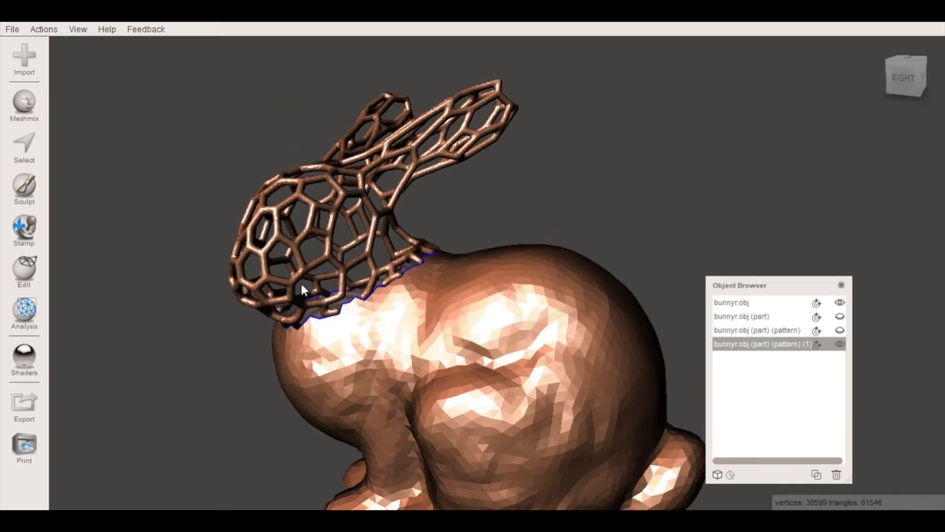
{"action": "left_click_drag", "start_coordinate": [301, 290], "coordinate": [512, 386]}
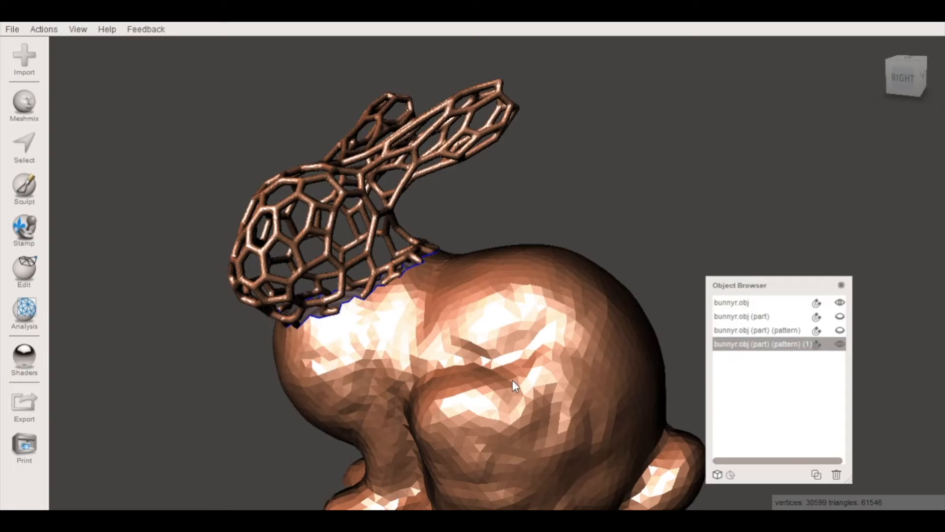
{"action": "left_click_drag", "start_coordinate": [512, 386], "coordinate": [410, 373]}
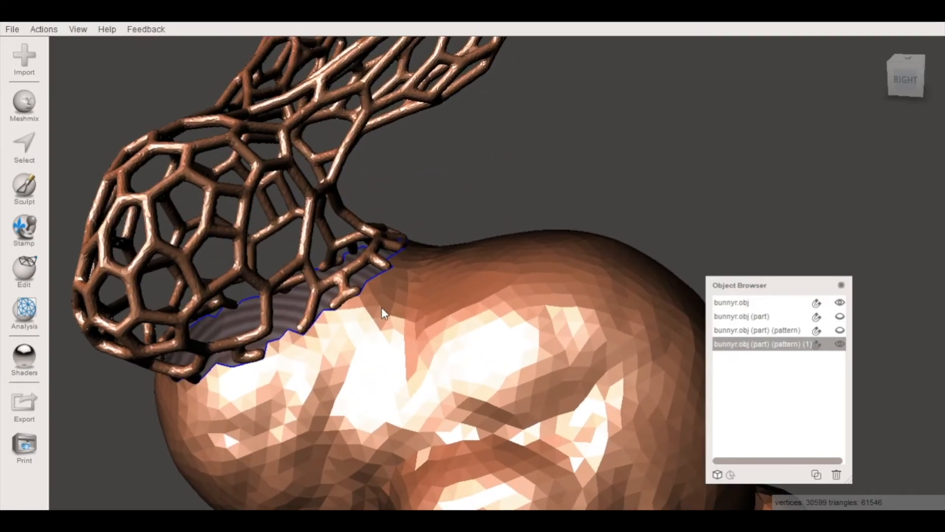
{"action": "left_click", "coordinate": [840, 344]}
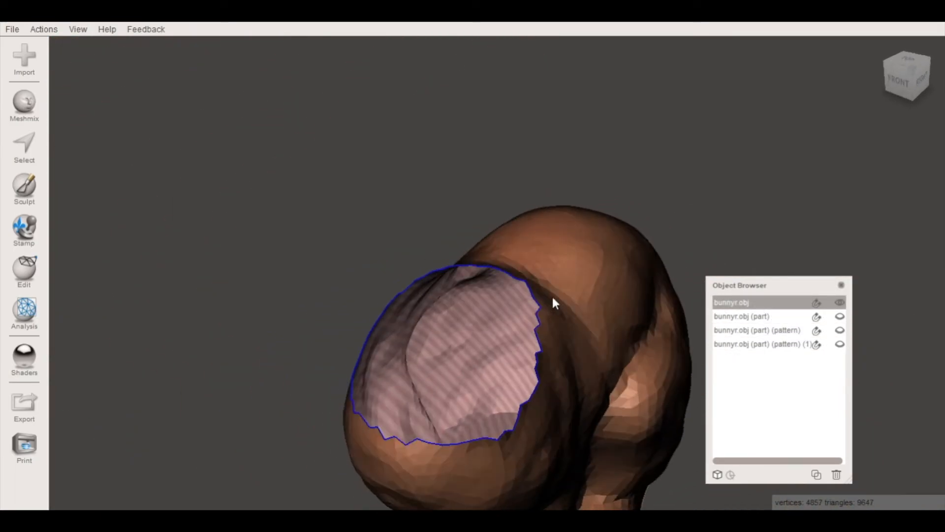
Fill the body's neck hole with a Flat Remeshed patch via Erase & Fill.
{"action": "left_click", "coordinate": [24, 148]}
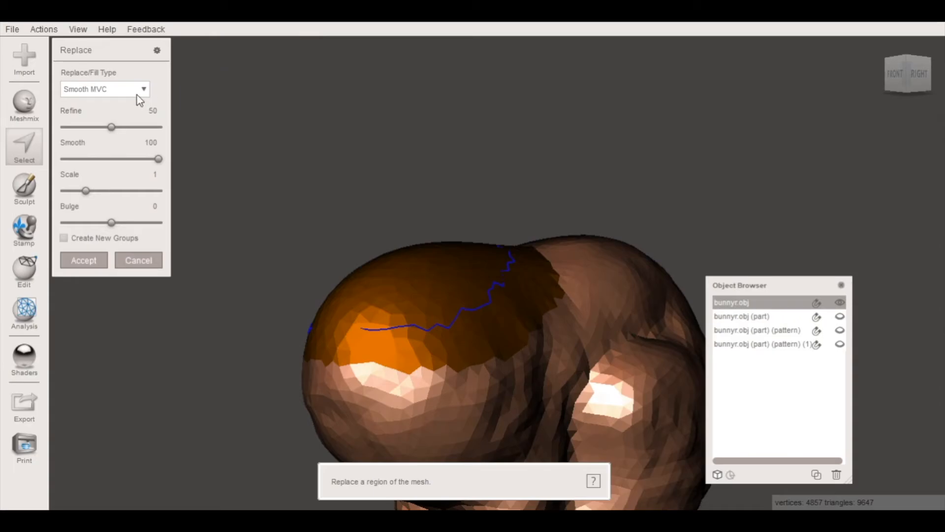
{"action": "left_click", "coordinate": [105, 89]}
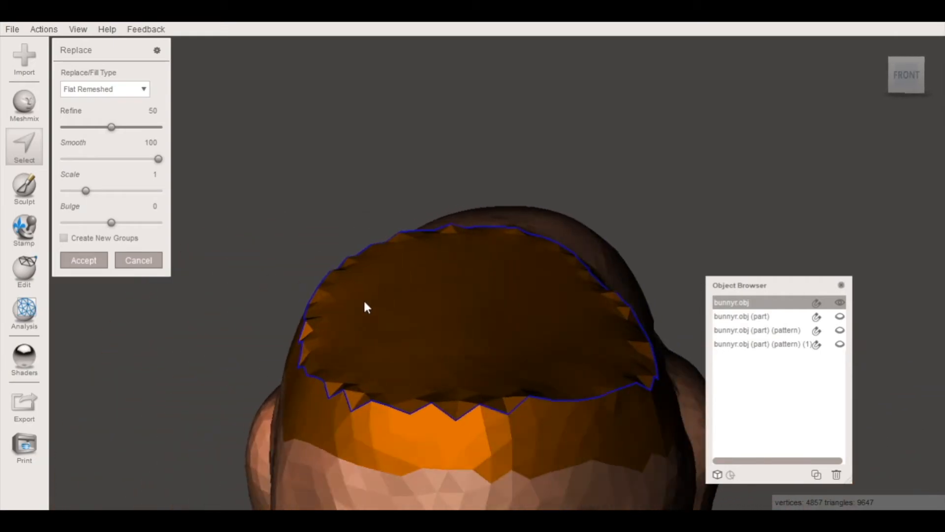
{"action": "left_click", "coordinate": [83, 260]}
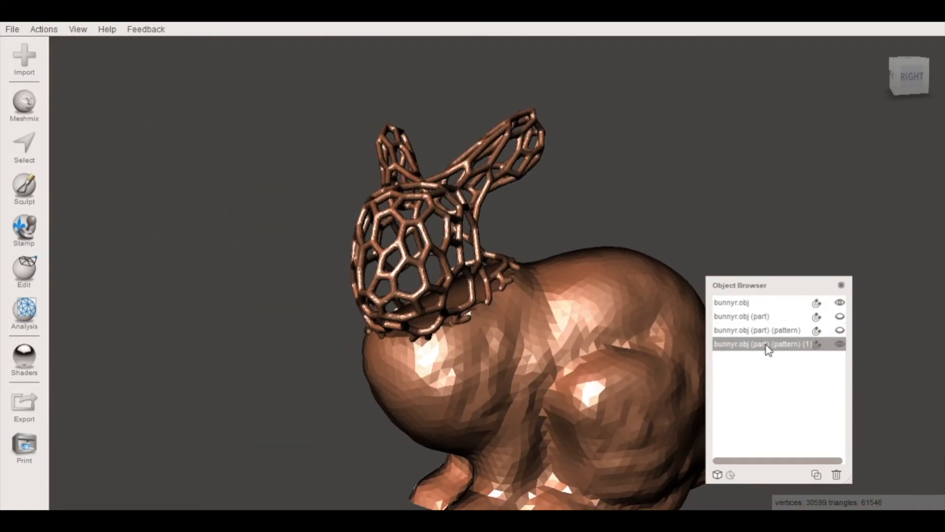
Add the lattice head 'bunnyr.obj (part) (pattern) (1)' to the selected solid body.
{"action": "left_click", "coordinate": [24, 271]}
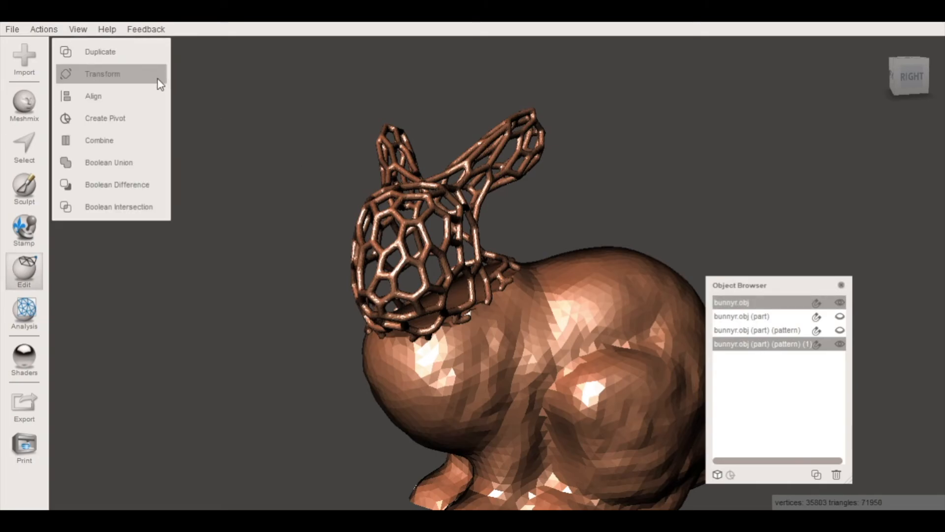